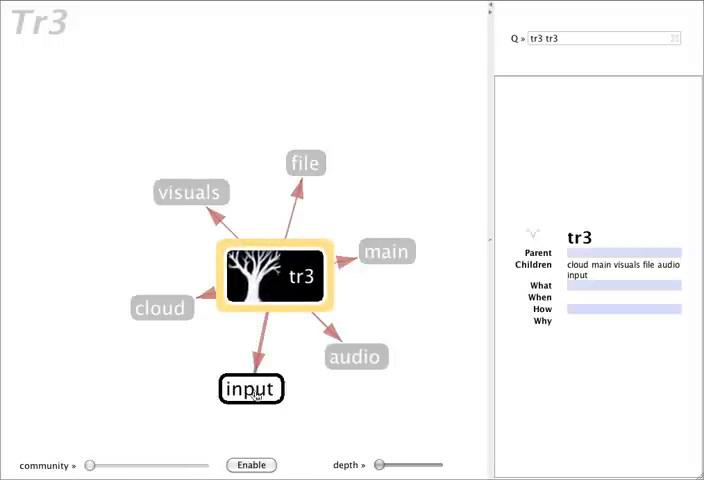
Step: Expand the graph path tr3 › input › map › hi, revealing hi's child nodes
left_click(249, 388)
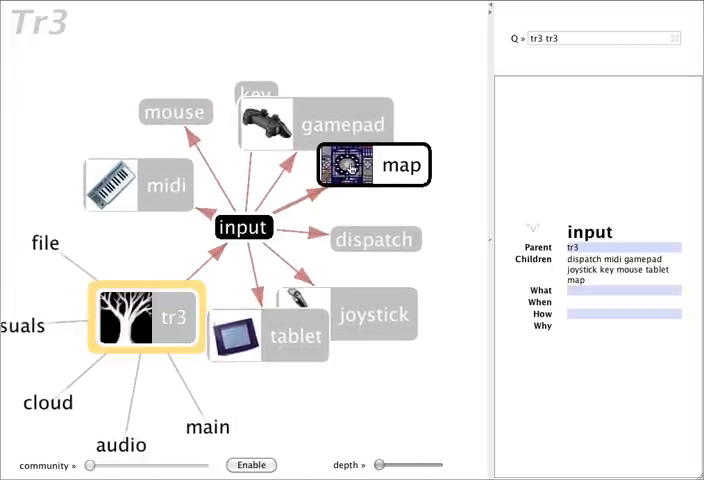
left_click(375, 164)
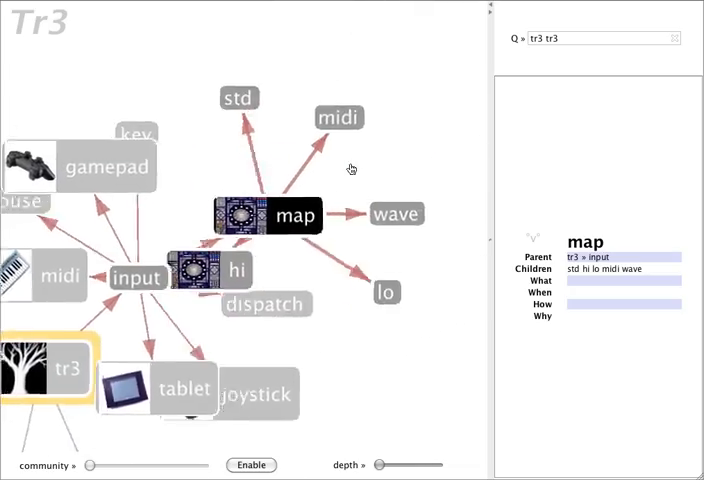
left_click(231, 270)
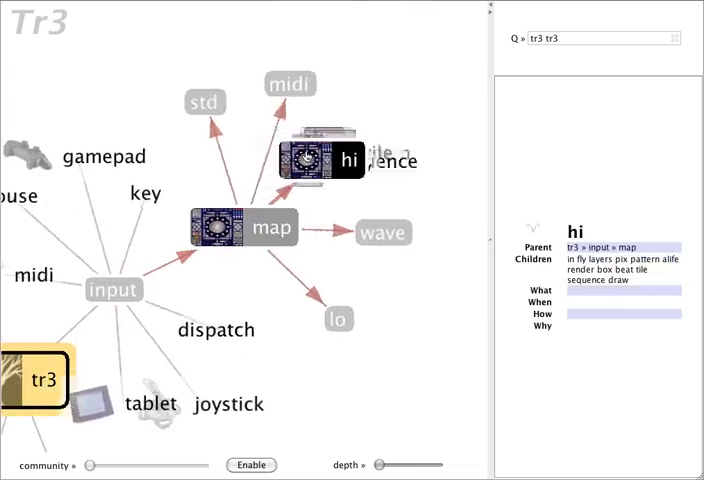
left_click(347, 159)
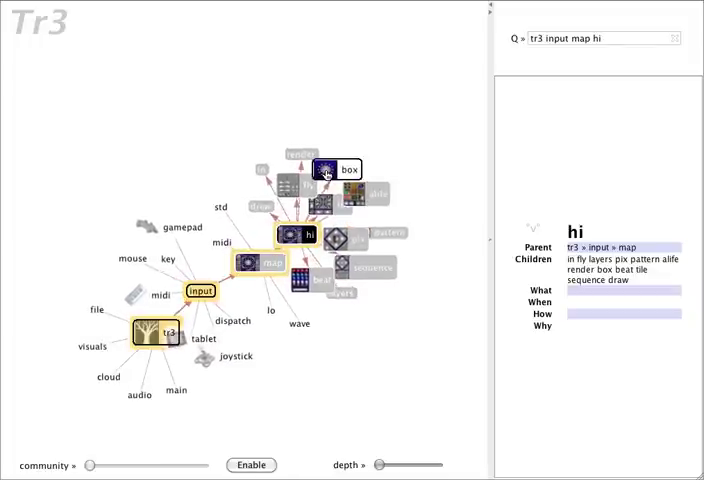
Step: Collapse the graph to tr3, showing only cloud, main, visuals, file, audio and input
left_click(333, 168)
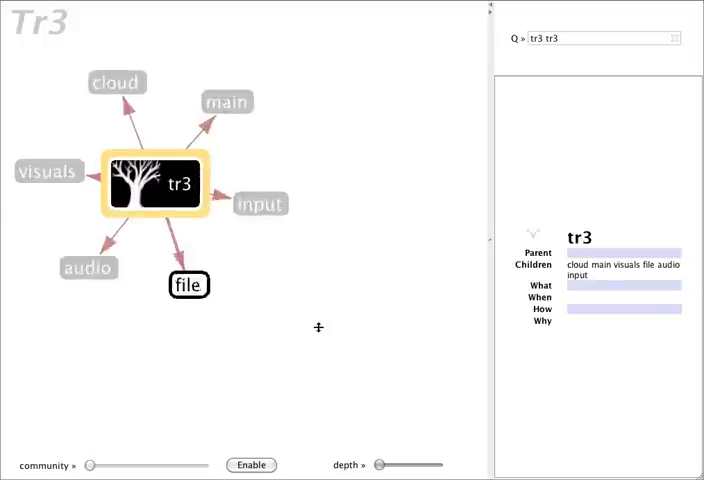
Step: Expand tr3 › main › do › scene, highlighting scene's nine child scenes
left_click(227, 101)
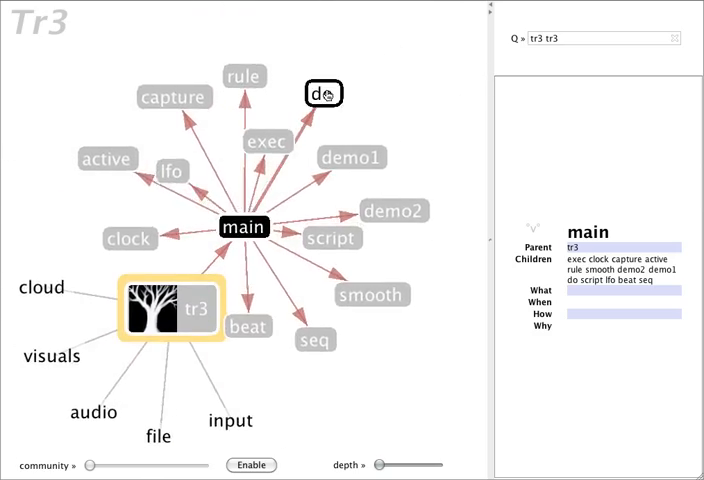
left_click(319, 93)
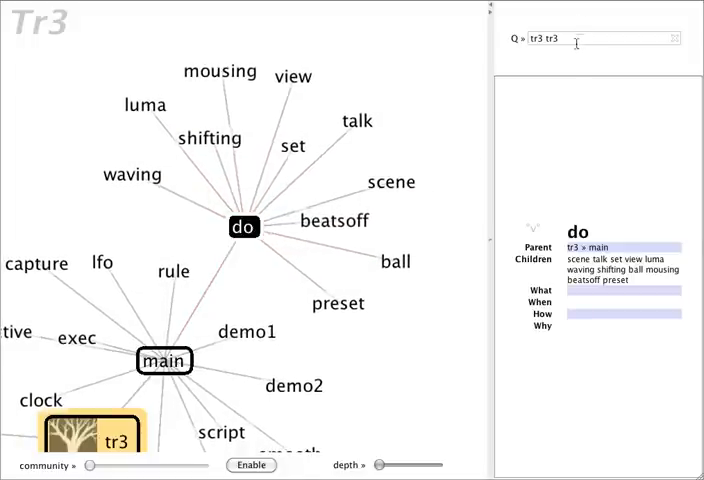
left_click(390, 181)
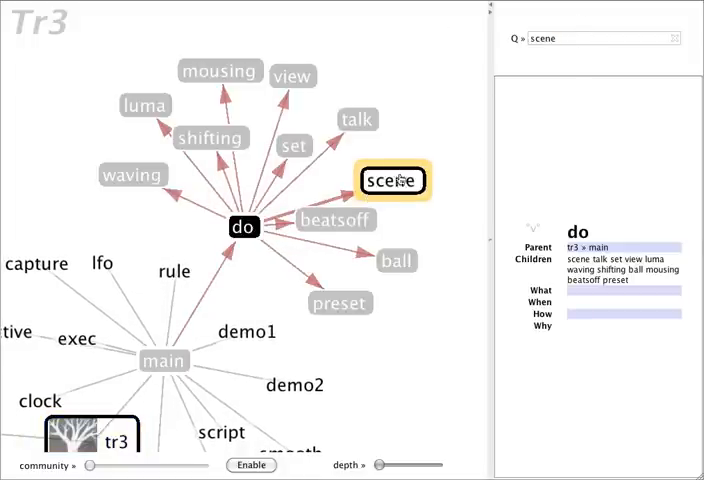
left_click(391, 179)
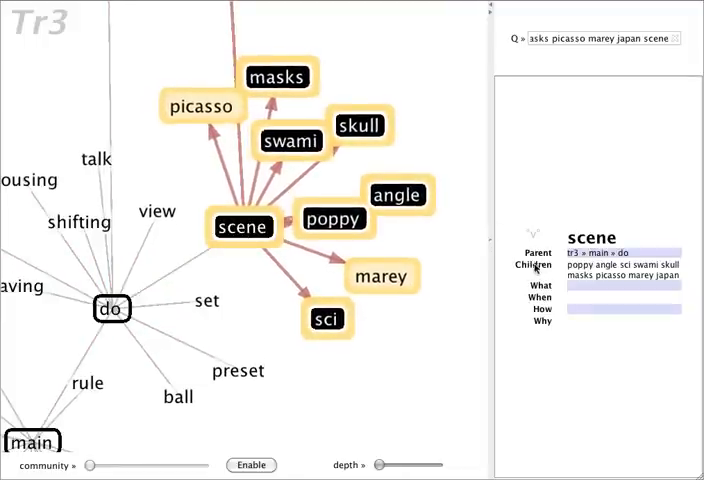
Step: Select the picasso scene node to show its menu and _5 triggers and action list
left_click(240, 226)
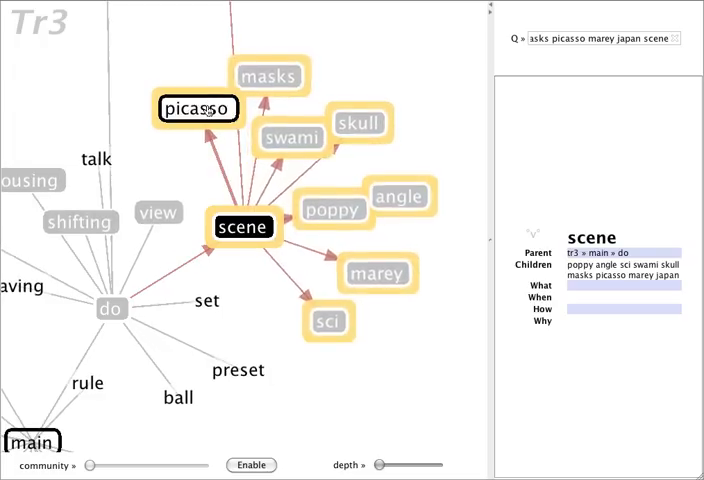
left_click(197, 109)
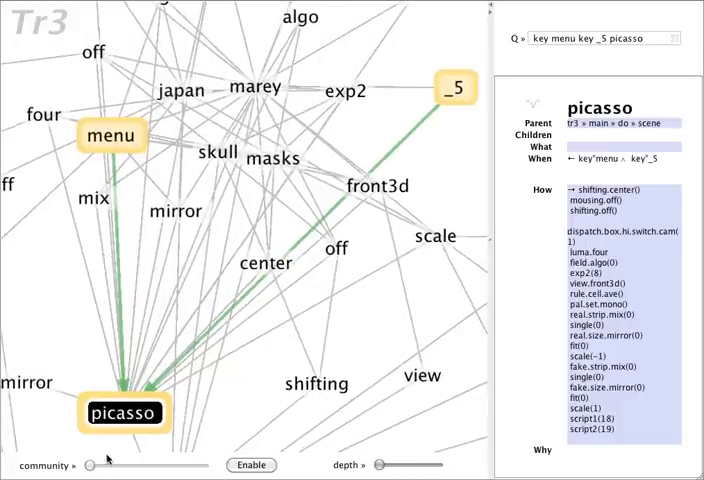
Step: Pan the graph and select the marey scene node to view its triggers and actions
left_click_drag(103, 466, 89, 466)
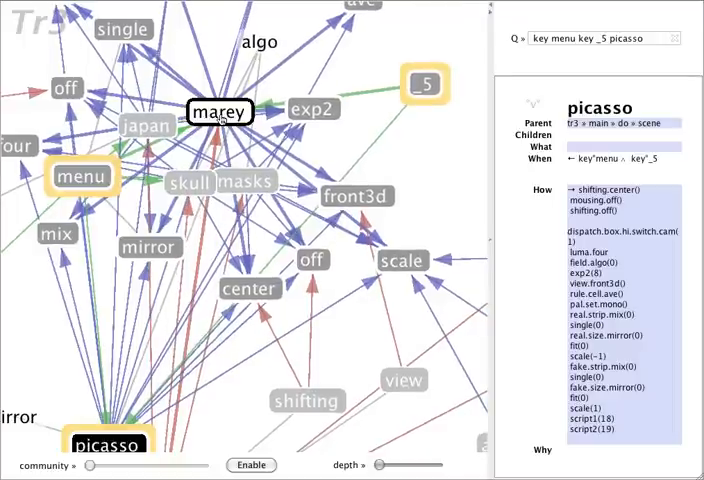
left_click(221, 111)
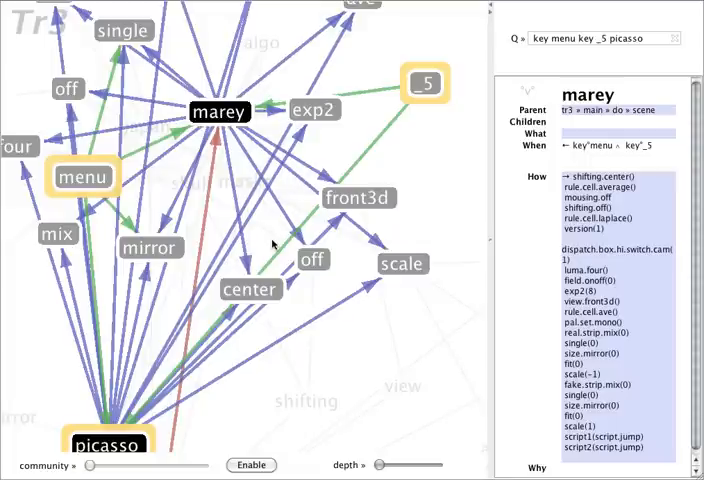
mouse_move(391, 356)
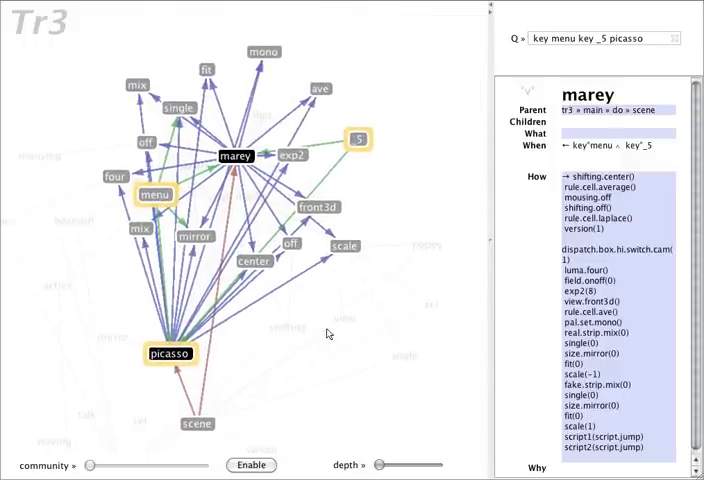
mouse_move(395, 204)
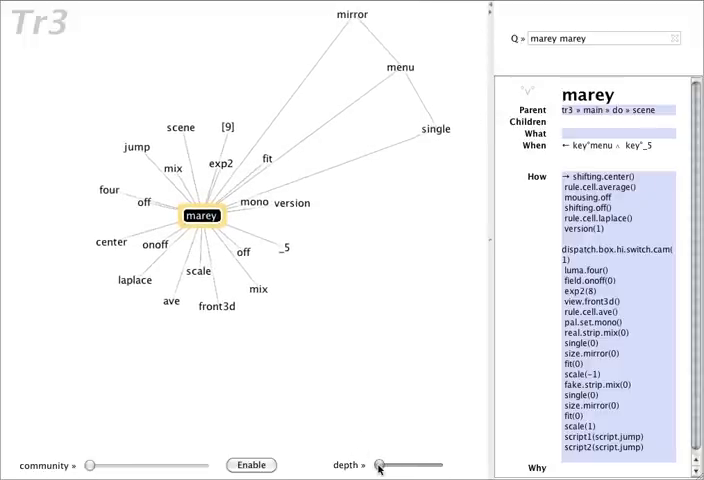
Step: Raise the depth slider so marey expands into a dense network of nodes
left_click_drag(383, 465, 393, 465)
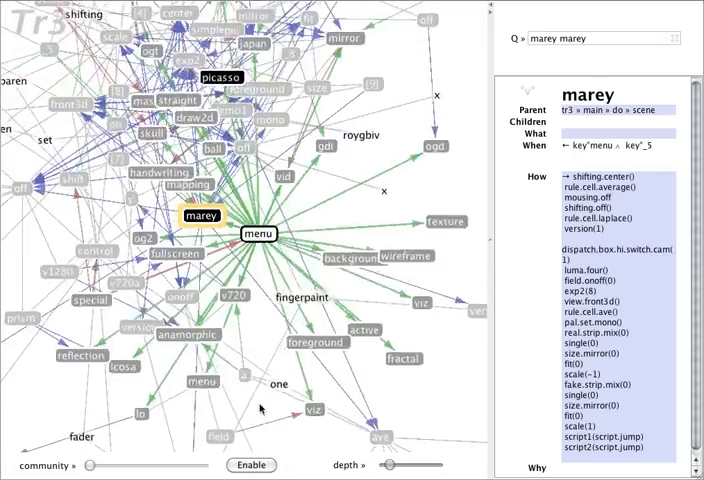
Step: Enable community clustering and drag its slider left for many small clusters
left_click(252, 465)
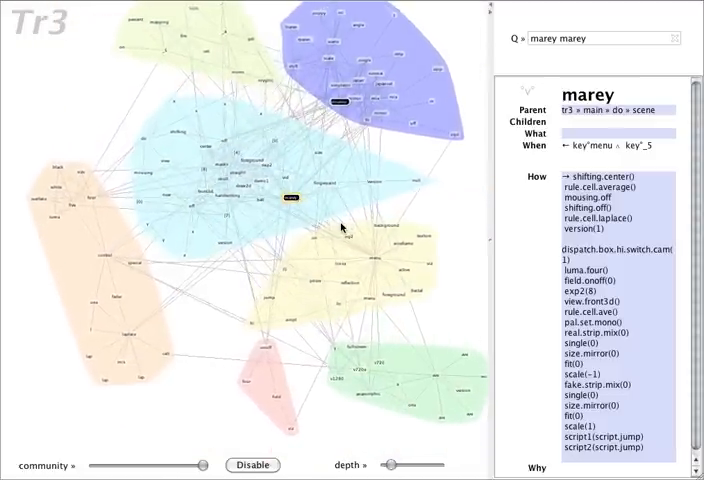
left_click_drag(197, 466, 177, 466)
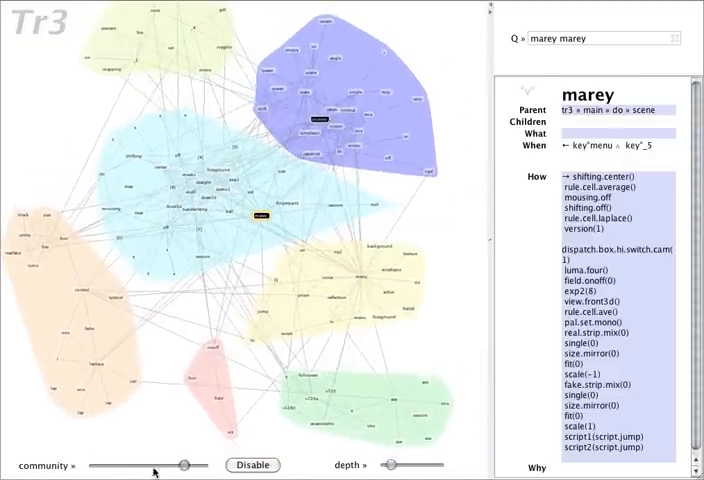
left_click_drag(183, 465, 108, 465)
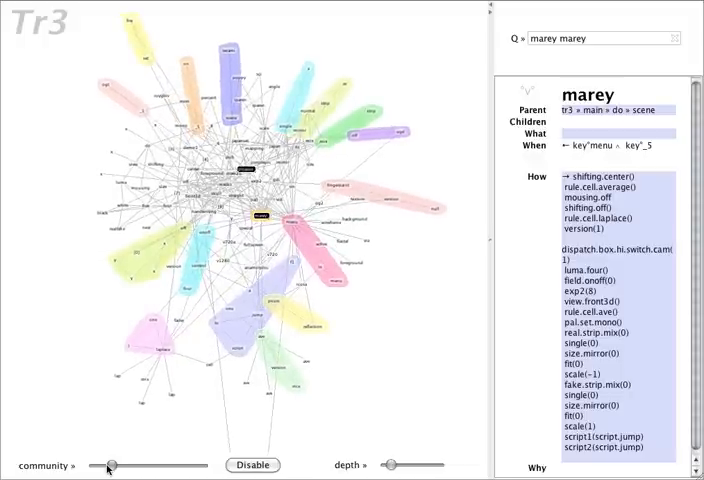
Step: Widen the community slider for larger clusters and raise the graph depth further
left_click_drag(112, 466, 178, 466)
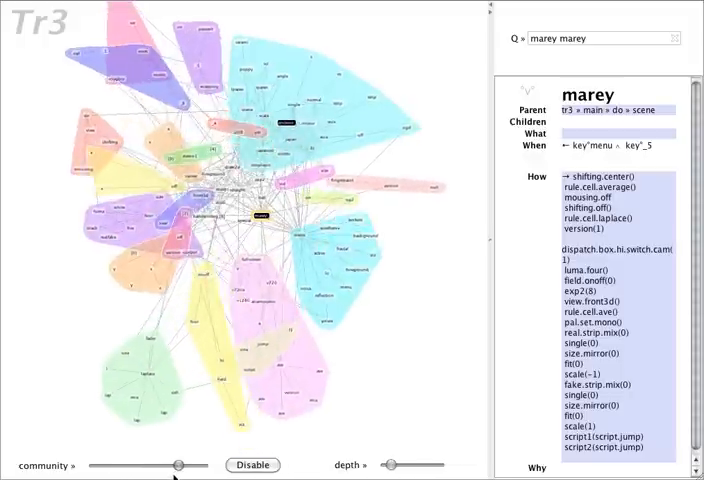
left_click_drag(176, 466, 205, 466)
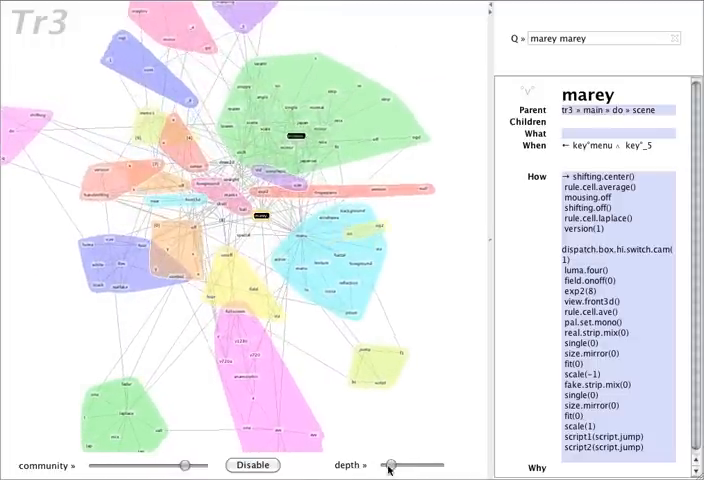
left_click_drag(390, 466, 415, 466)
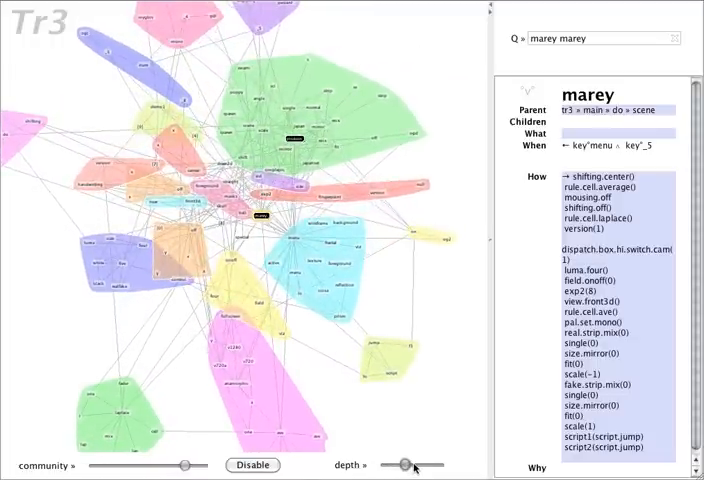
left_click_drag(414, 466, 408, 466)
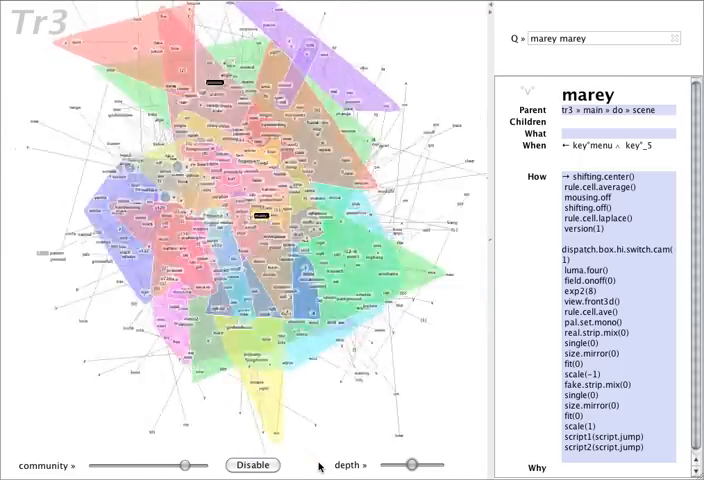